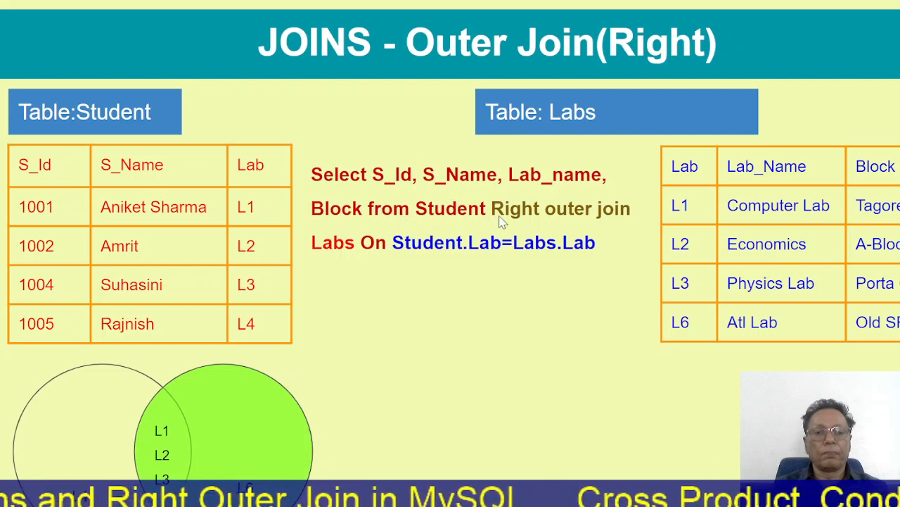
mouse_move(365, 261)
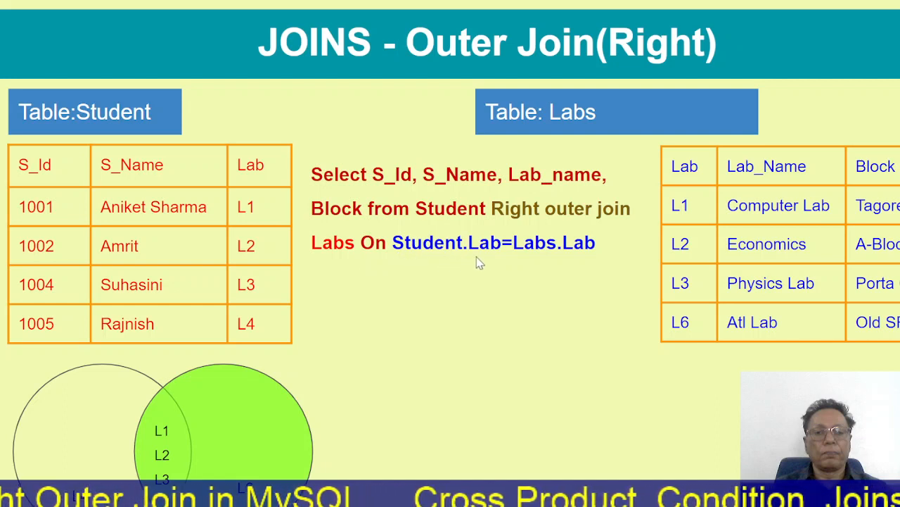
mouse_move(559, 266)
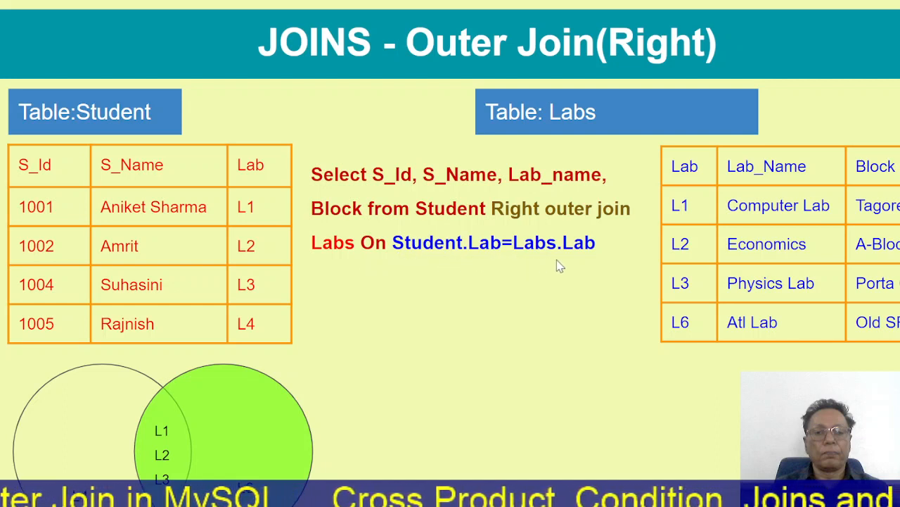
mouse_move(554, 284)
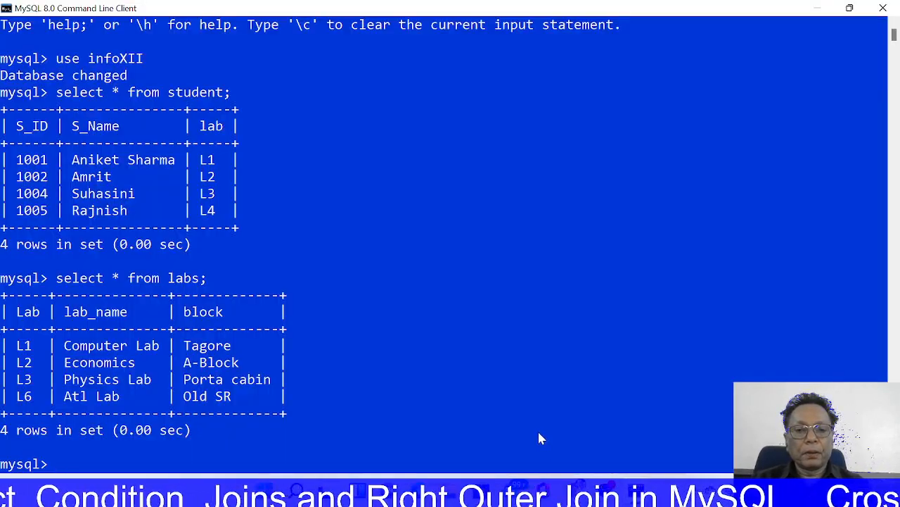
mouse_move(129, 120)
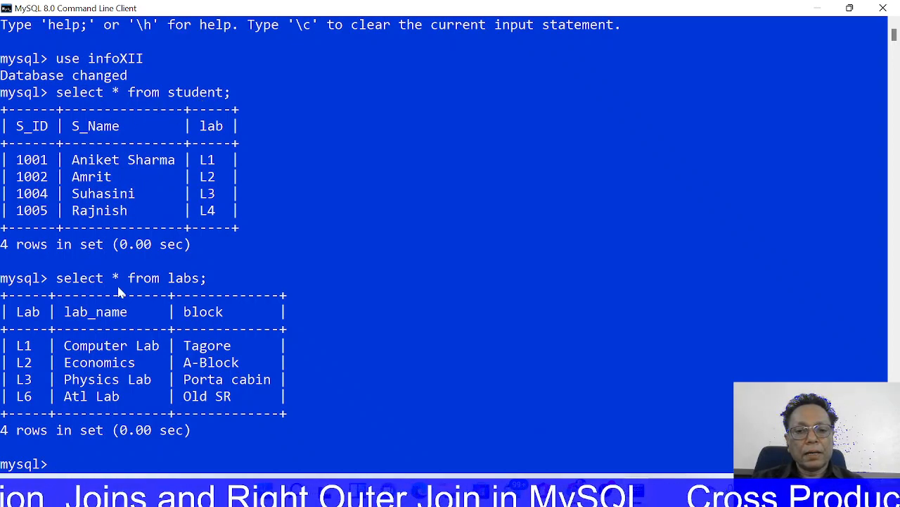
mouse_move(201, 301)
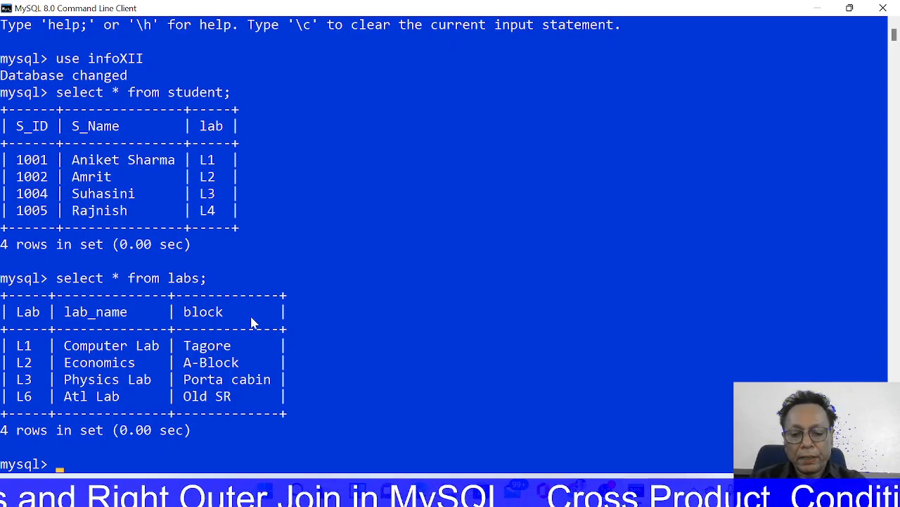
text(select)
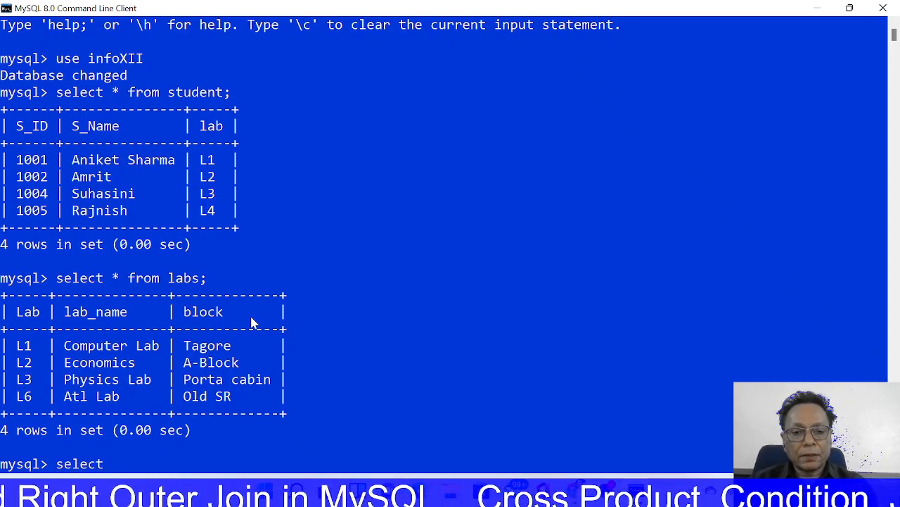
text(S_)
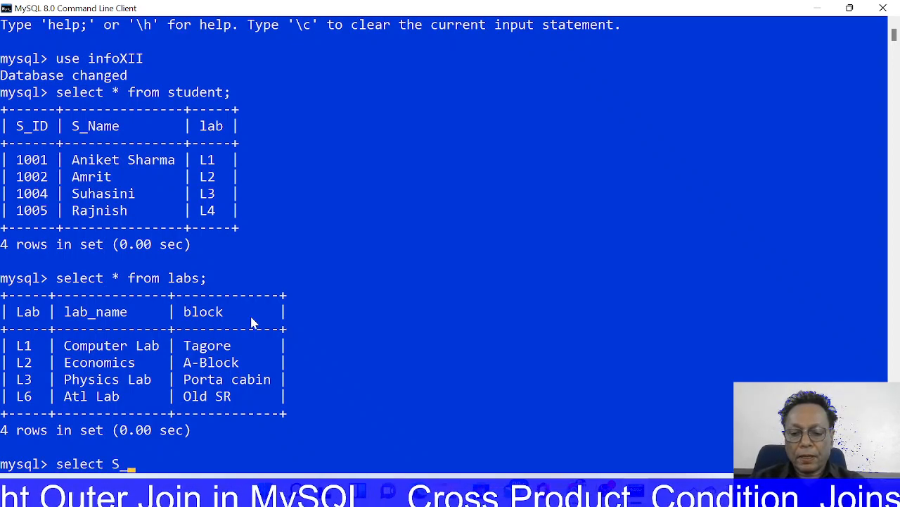
text(ID)
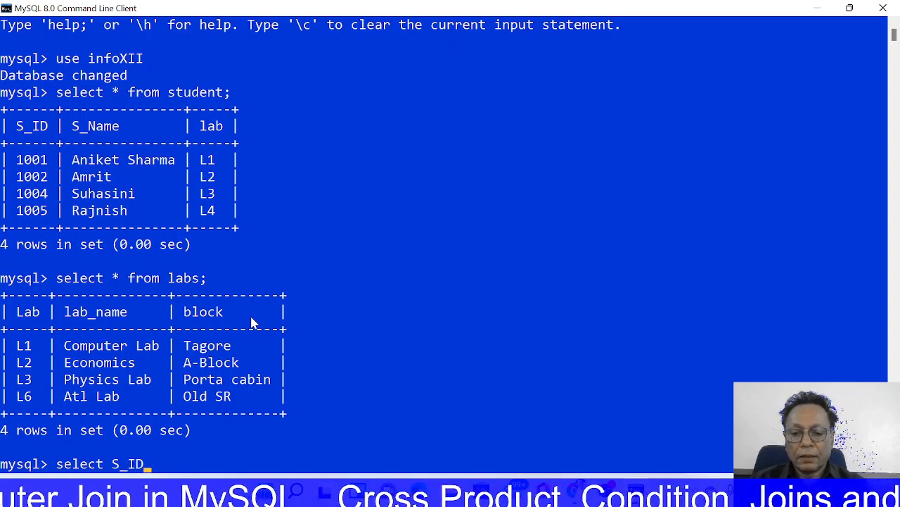
text(,S)
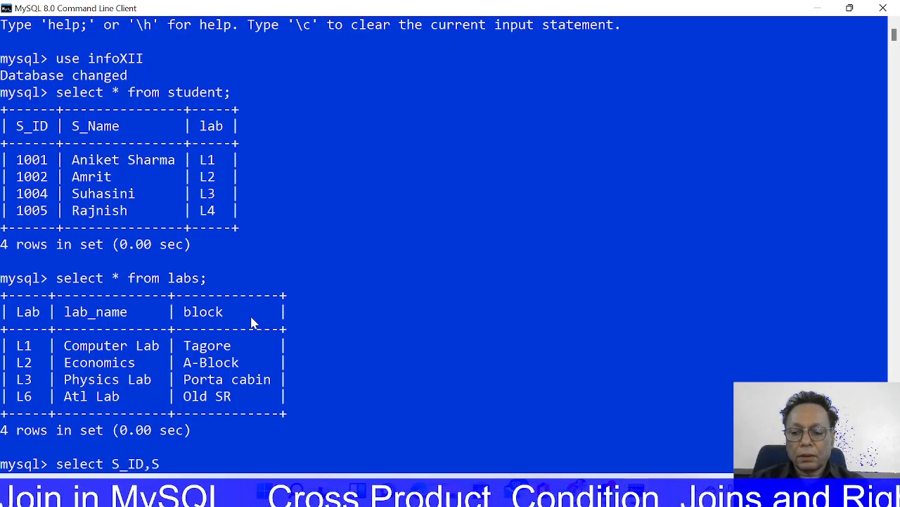
text(_name, lab_n)
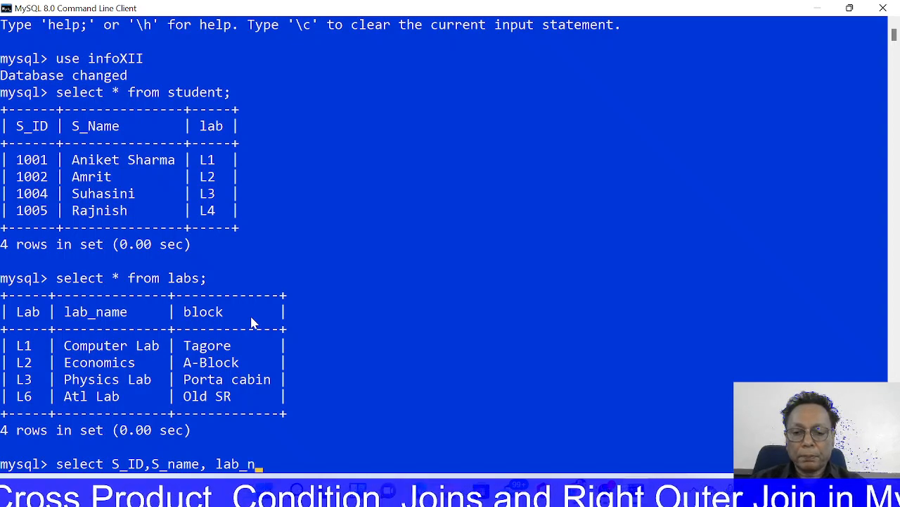
text(ame,)
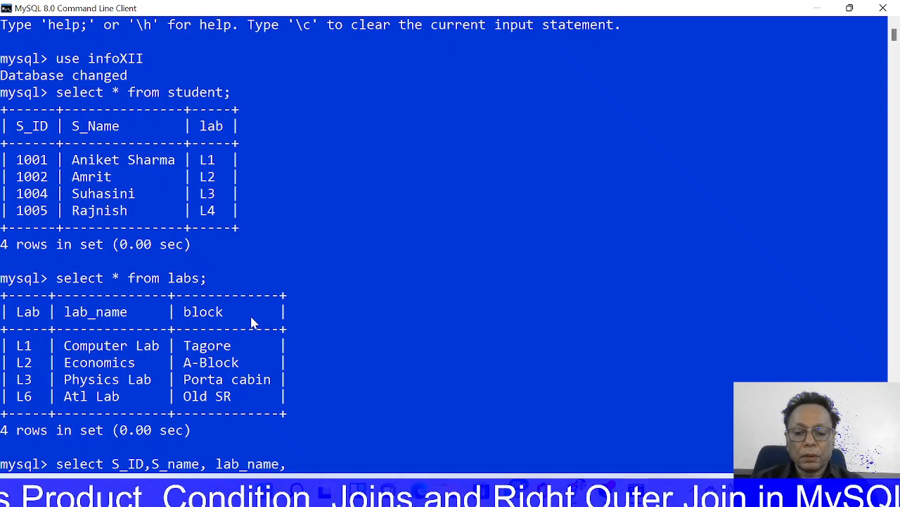
text(blo)
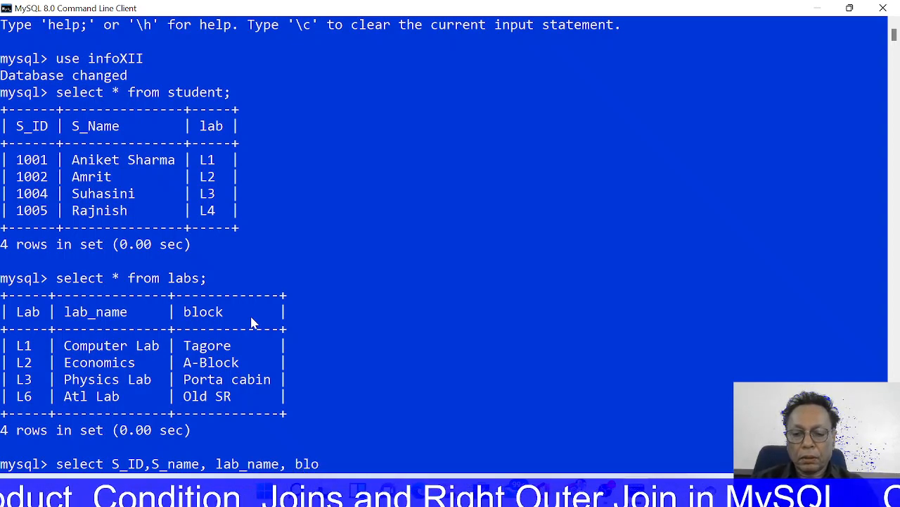
text(c)
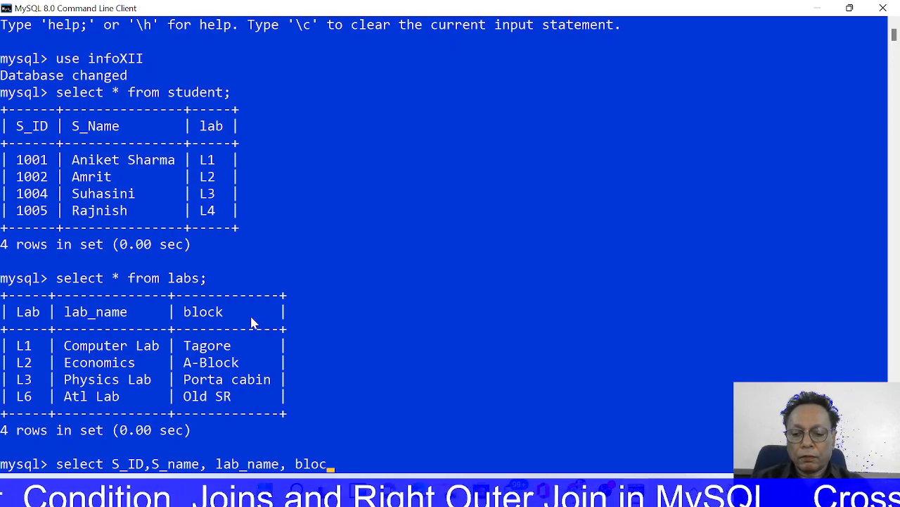
text(k from)
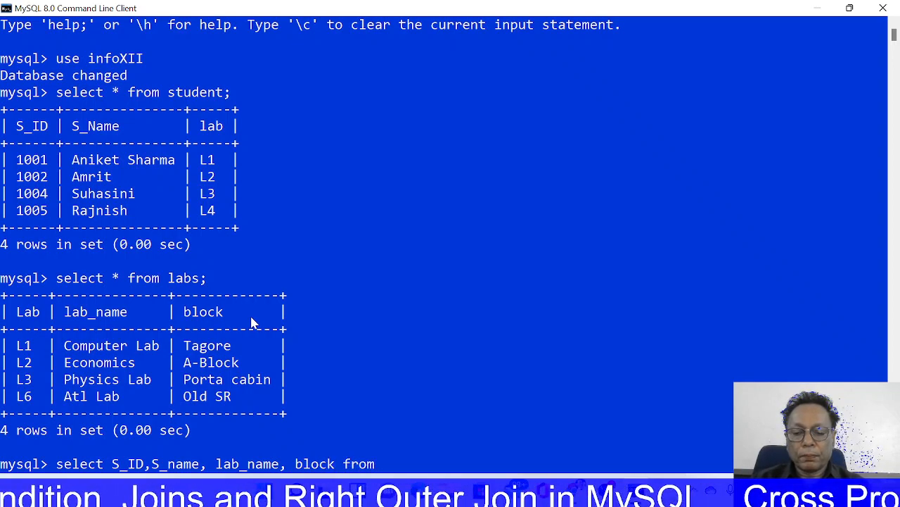
text(student)
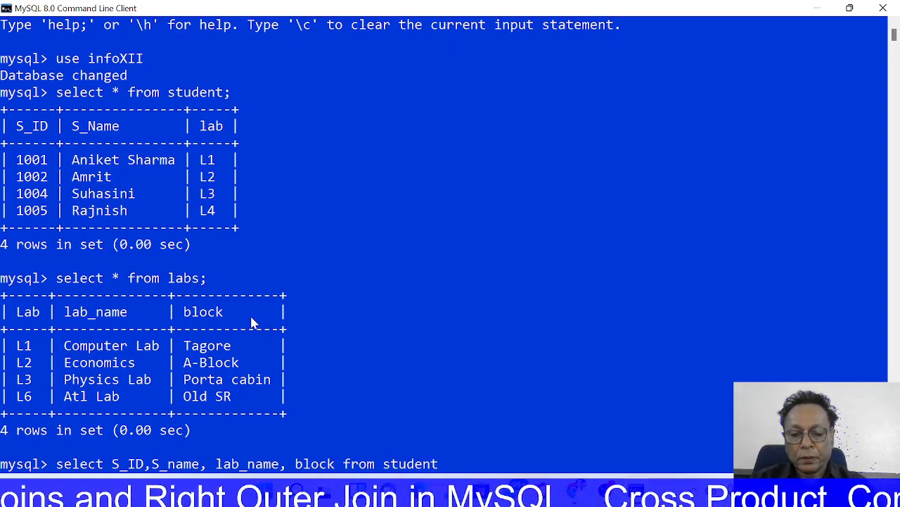
text(right)
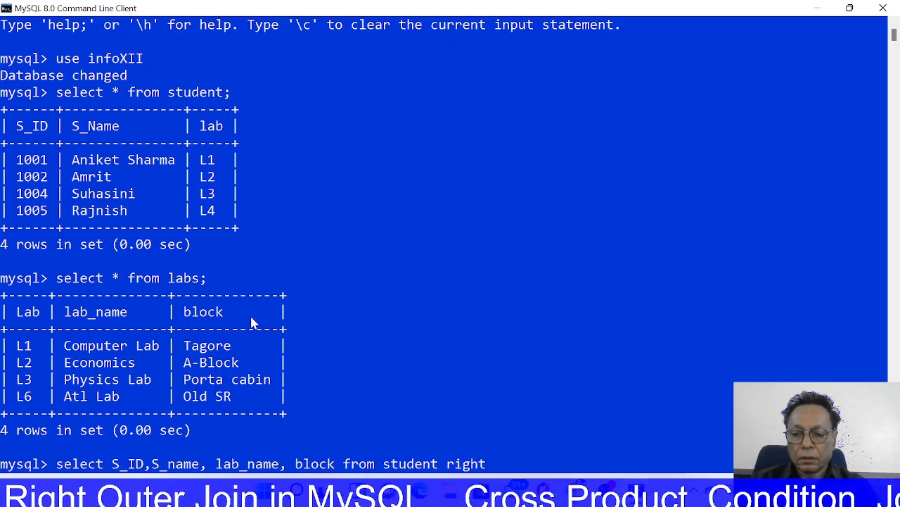
text(outer)
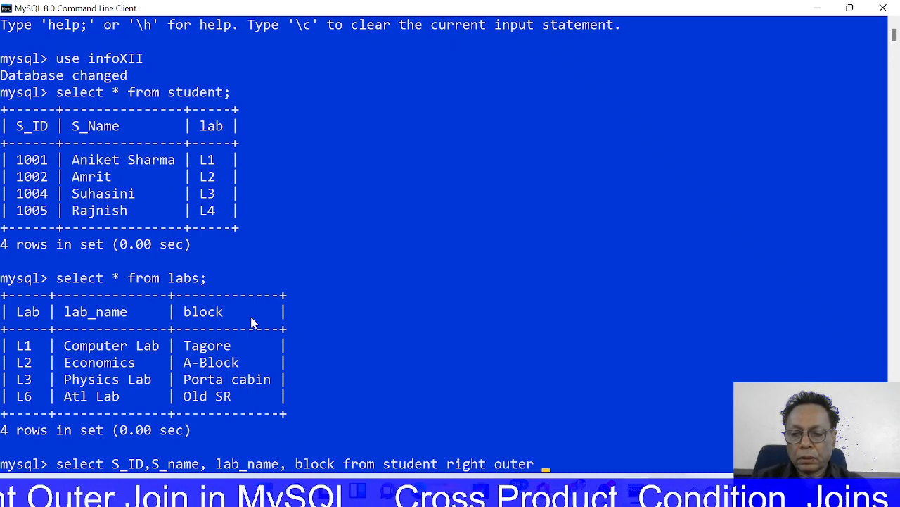
text(join)
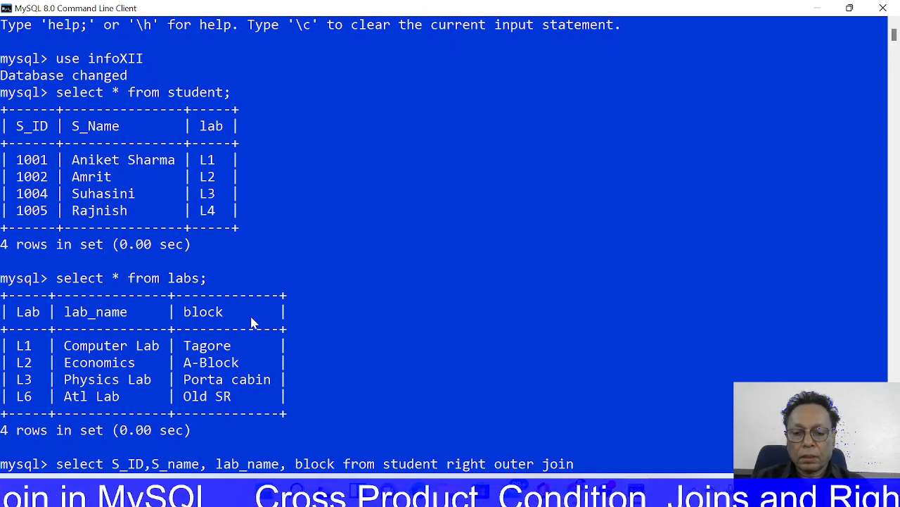
text(la)
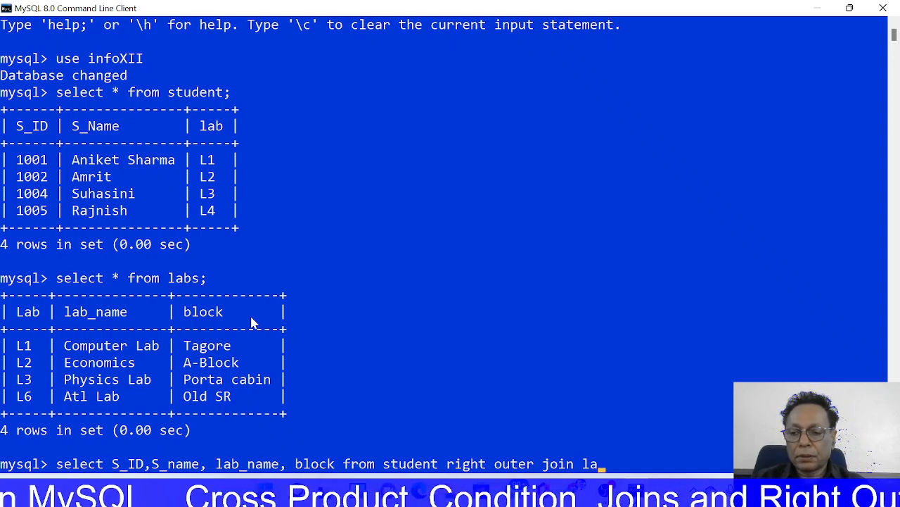
text(bs)
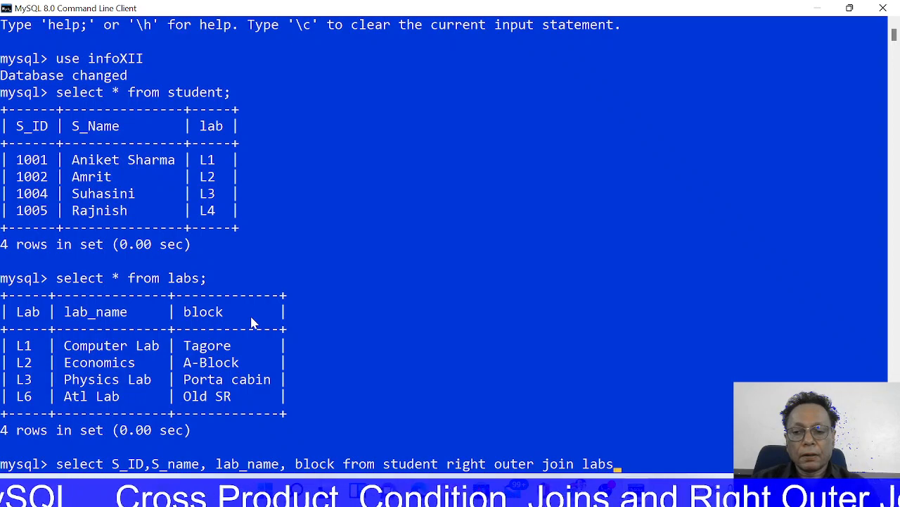
text(on)
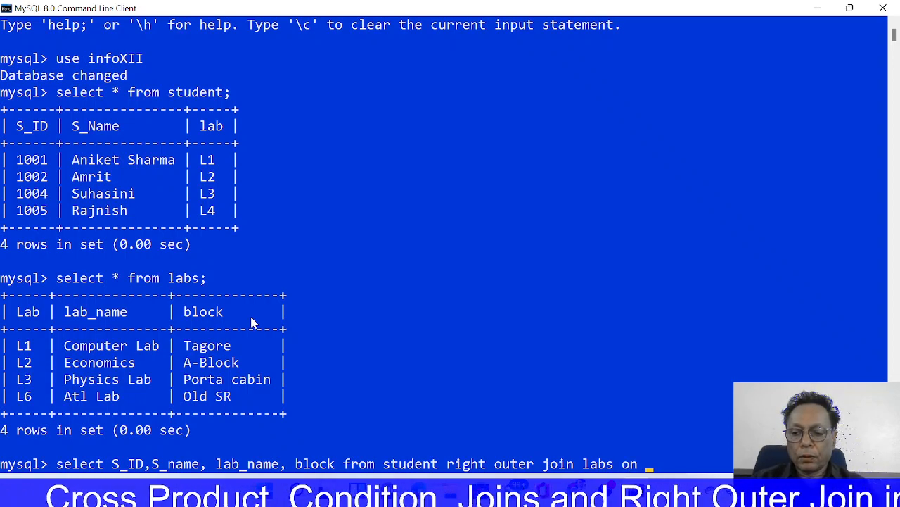
text(student.)
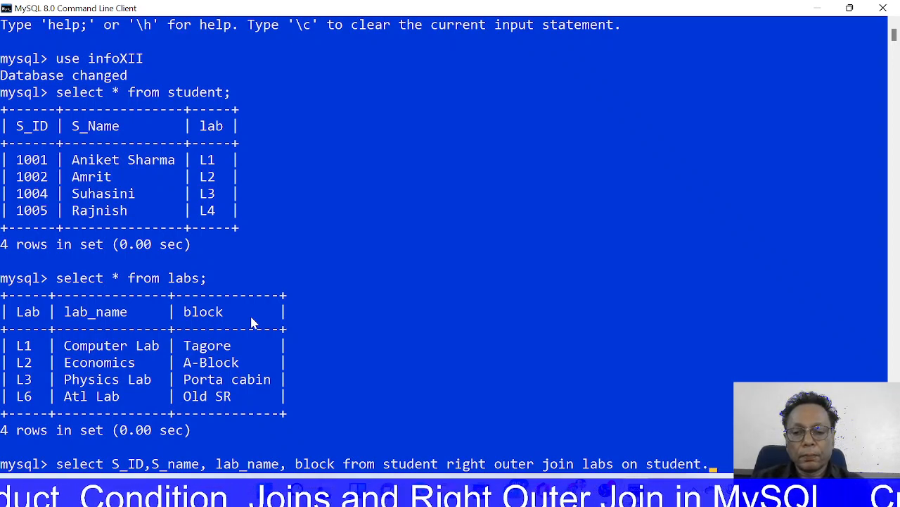
text(lab=labs.lab;)
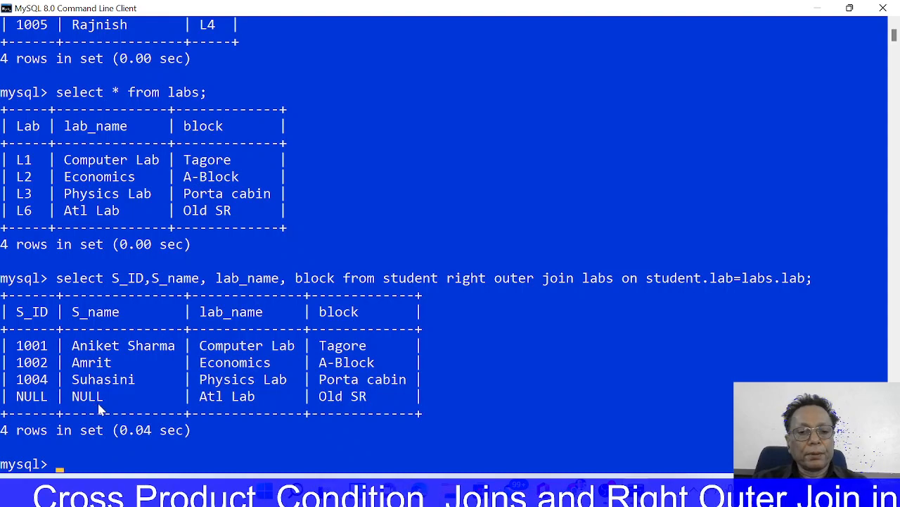
mouse_move(127, 401)
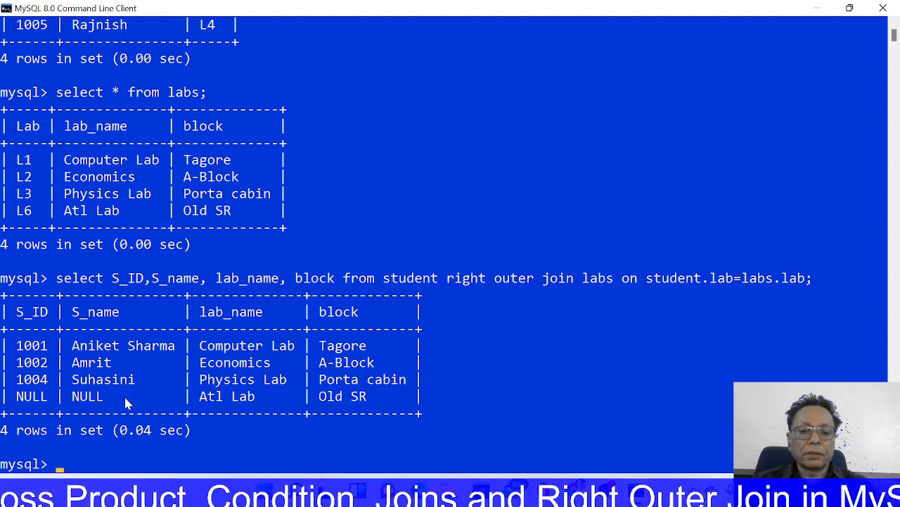